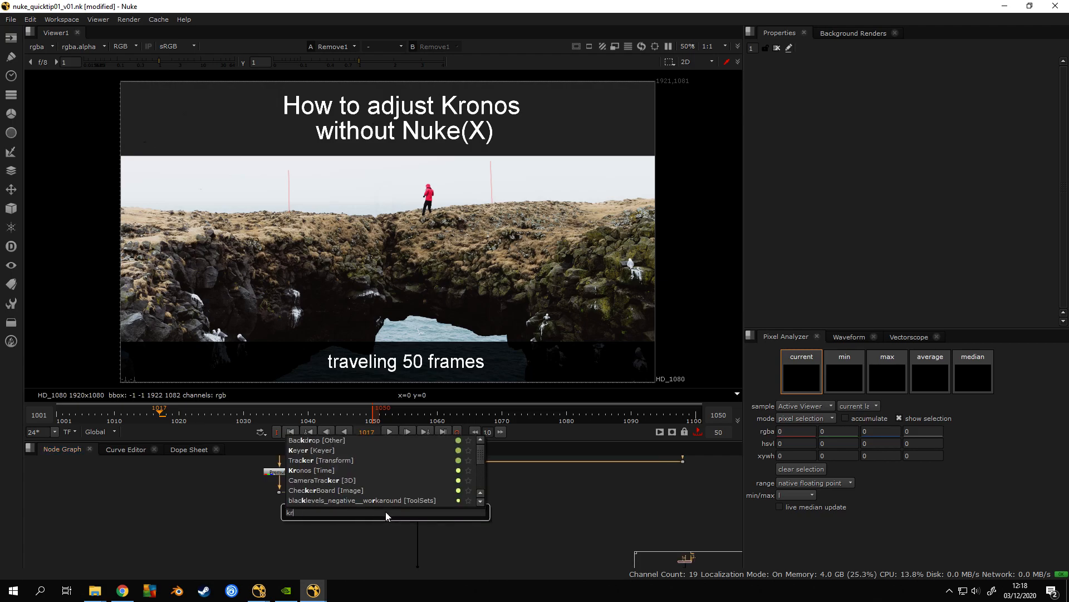
Add a Kronos retiming node, Kronos1, to the node graph.
left_click(311, 471)
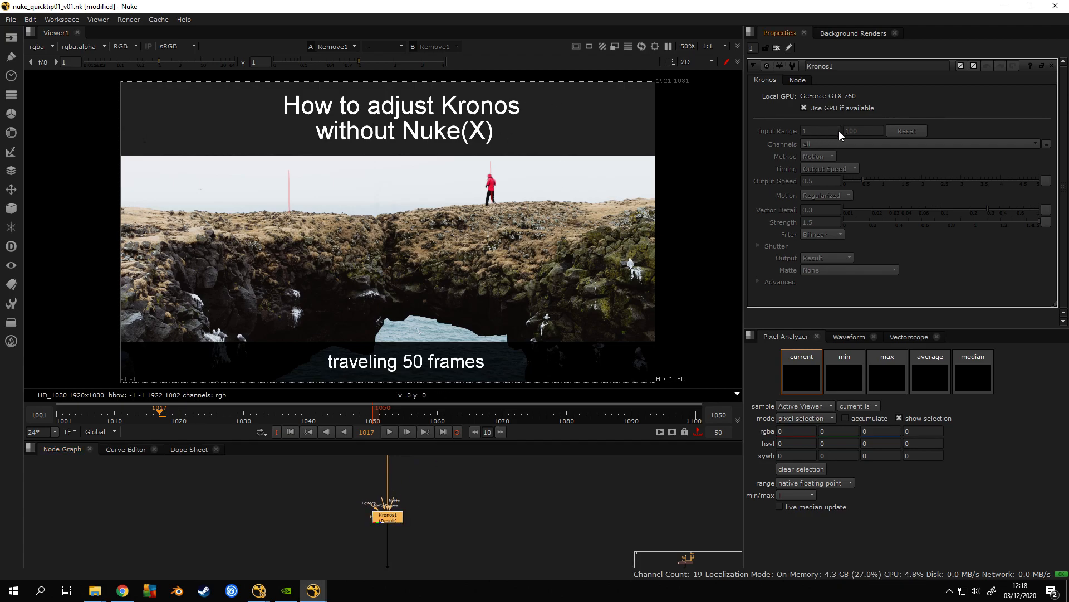
mouse_move(837, 133)
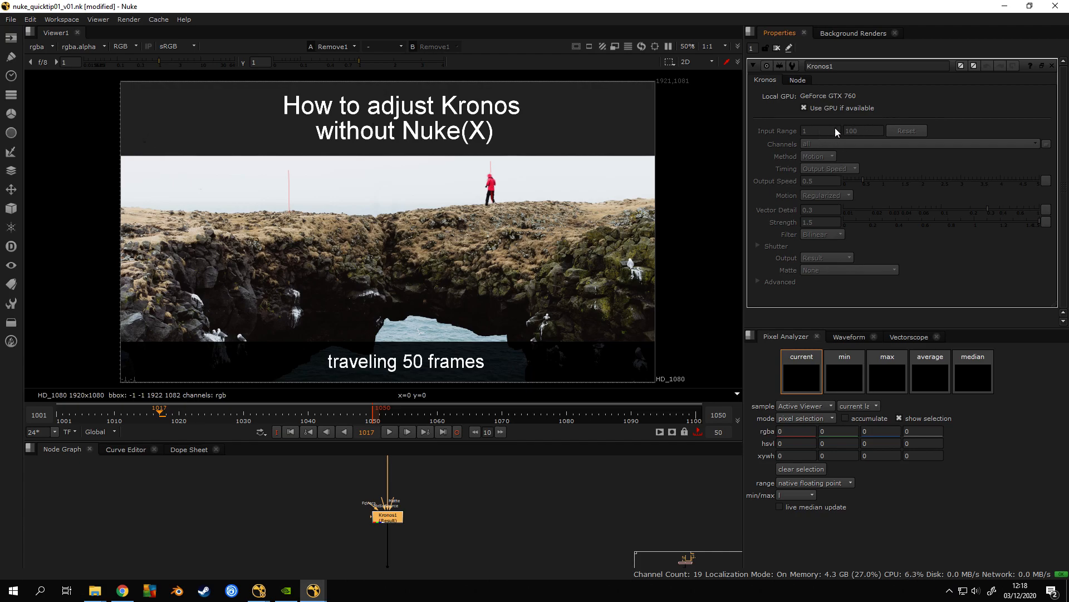
mouse_move(824, 153)
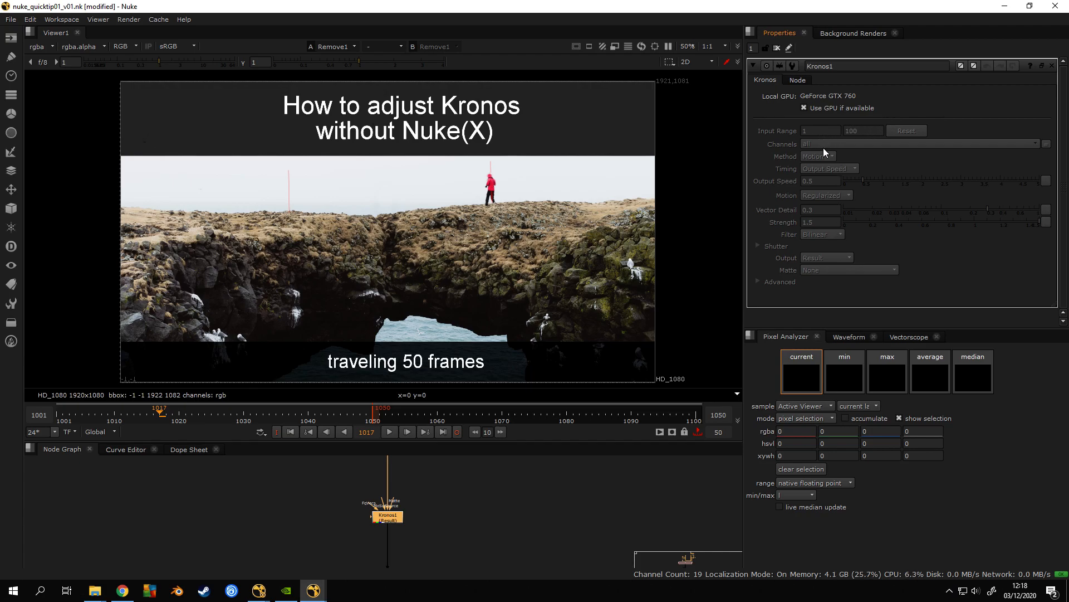
mouse_move(967, 344)
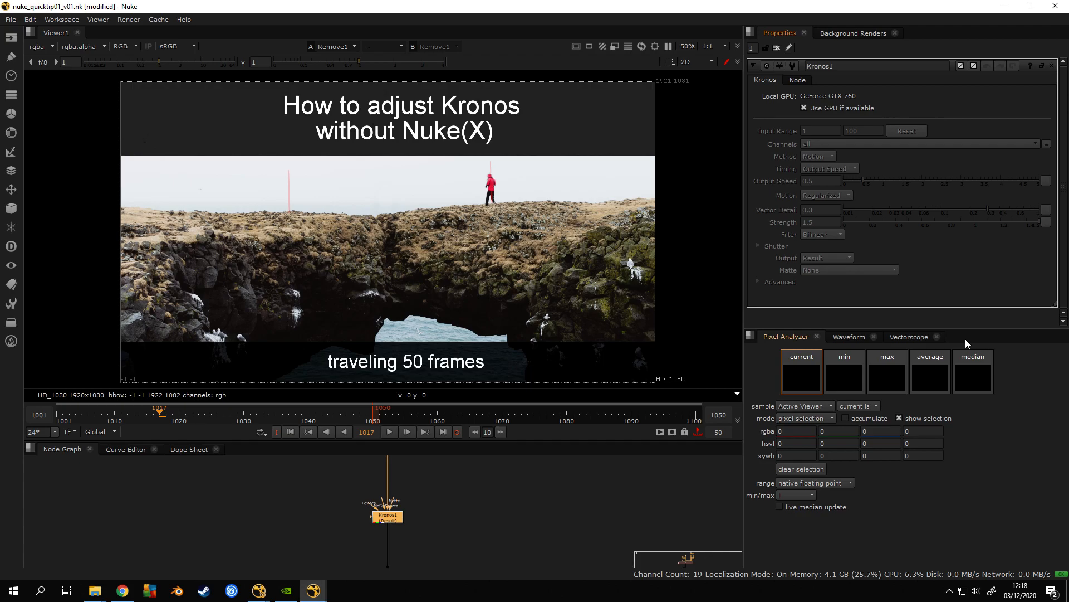
Bring up the Script Editor pane via the Windows list of the panel menu.
left_click(966, 342)
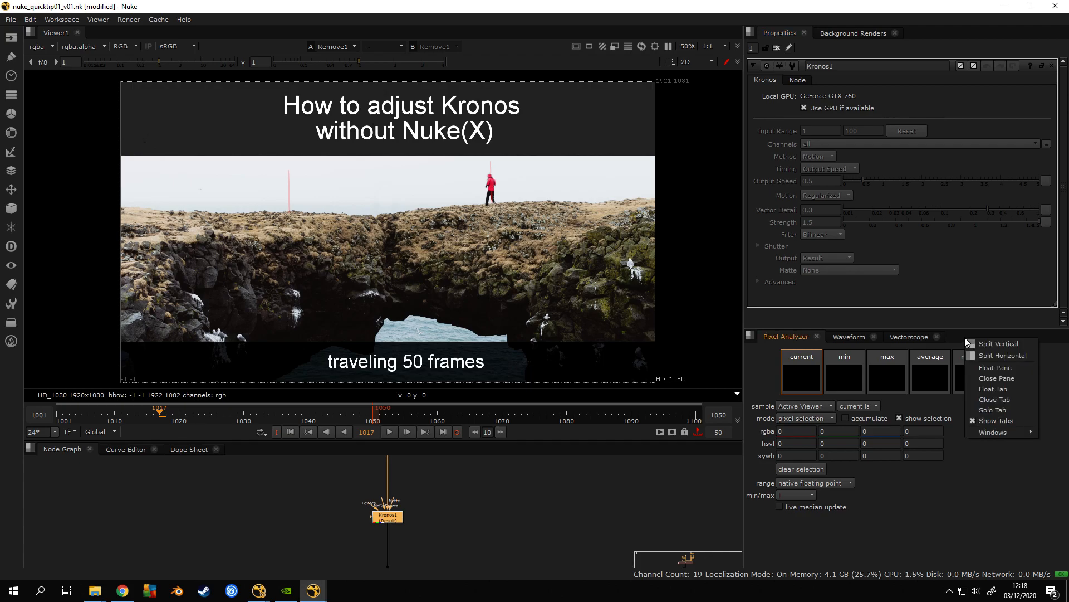
left_click(992, 433)
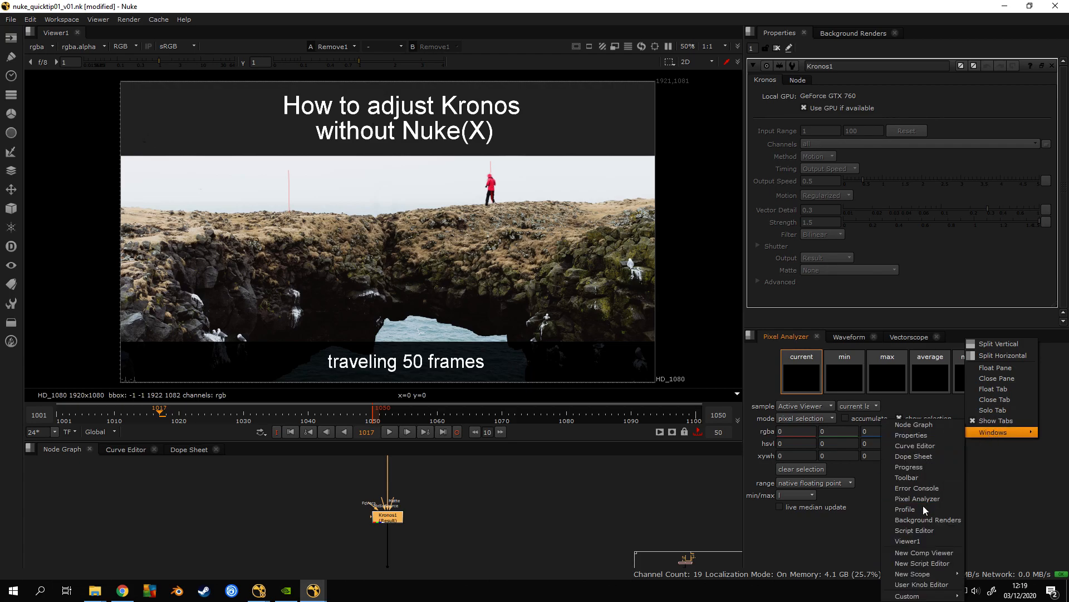
mouse_move(913, 530)
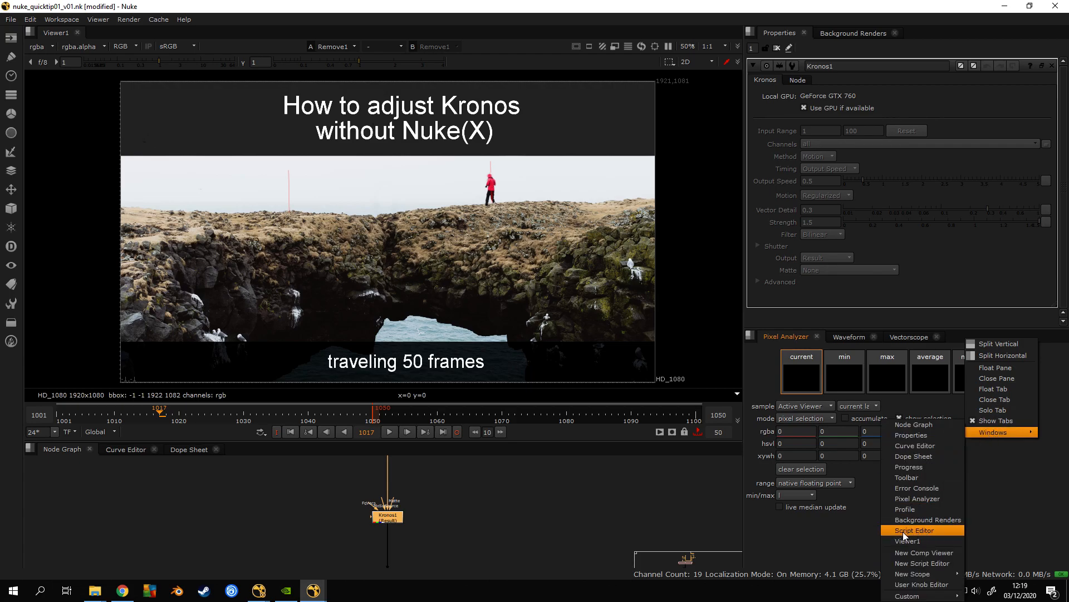
left_click(913, 530)
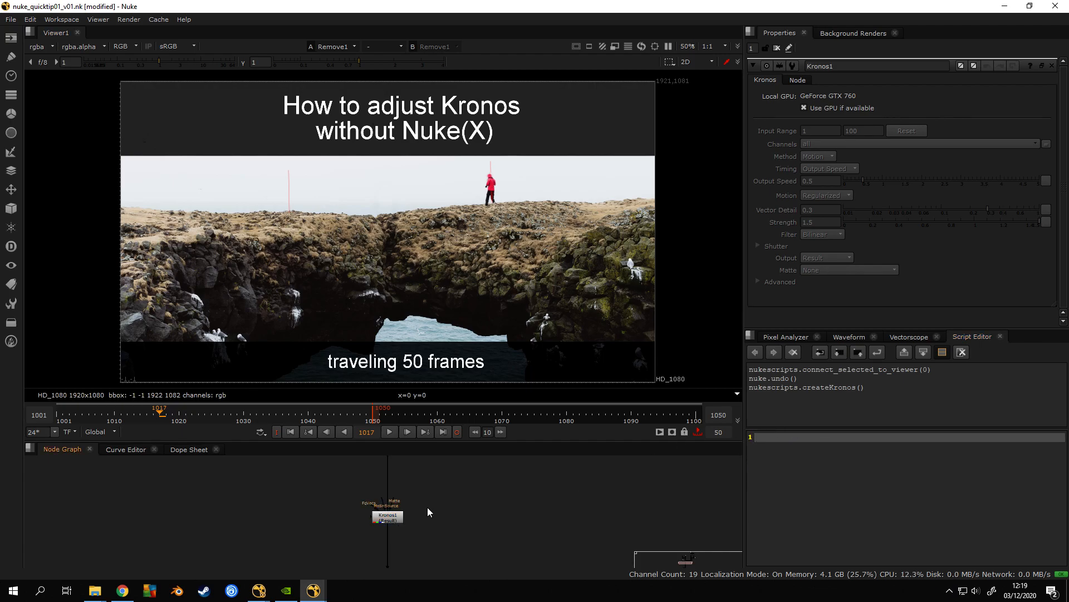
Copy Kronos1 and place its node text into the Script Editor input for editing.
left_click(388, 516)
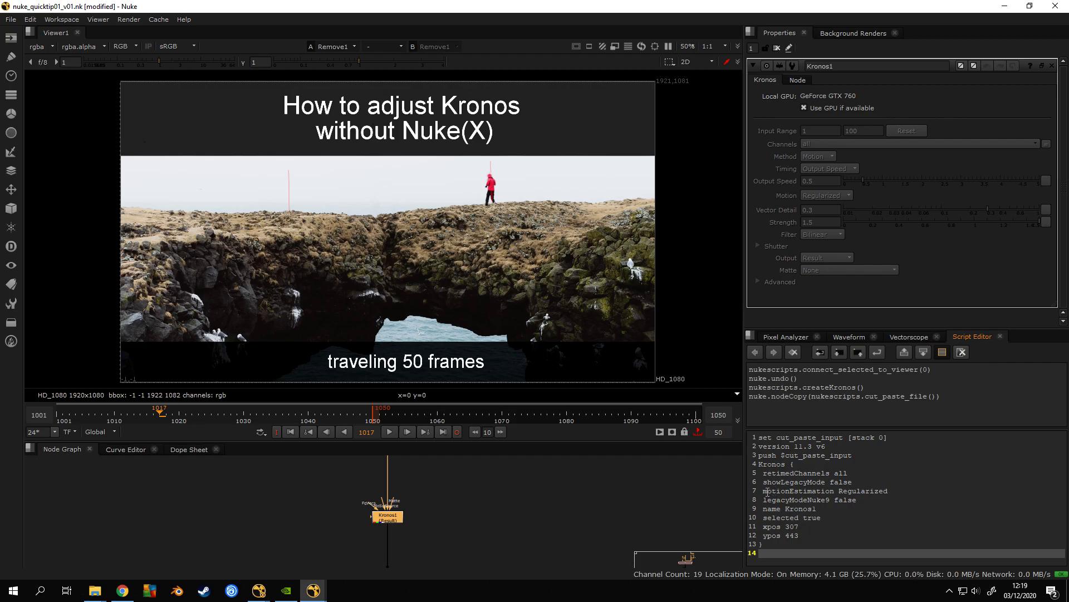
double_click(798, 490)
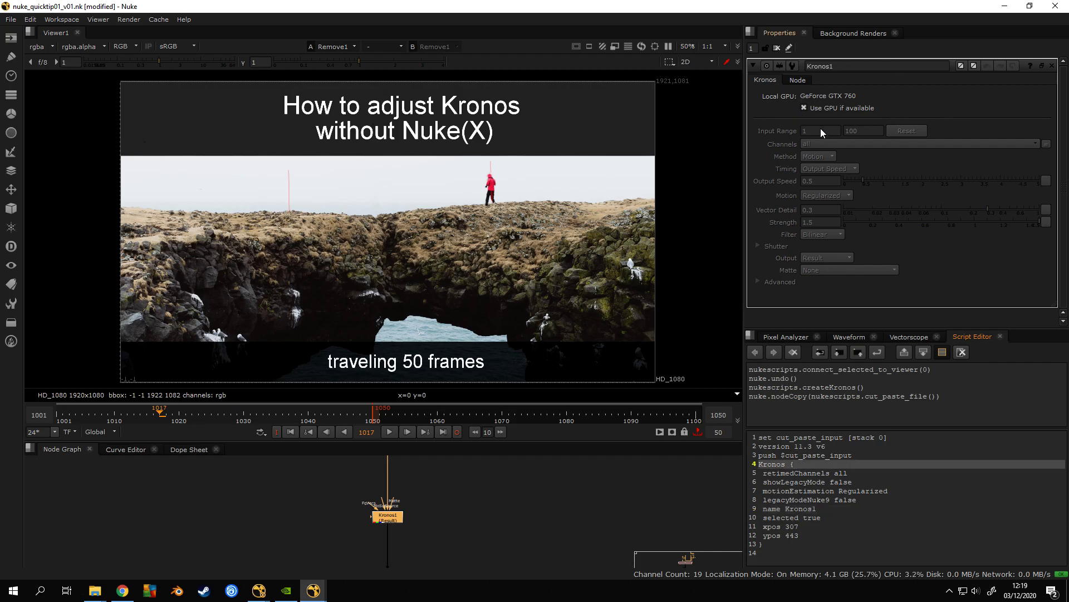
mouse_move(823, 132)
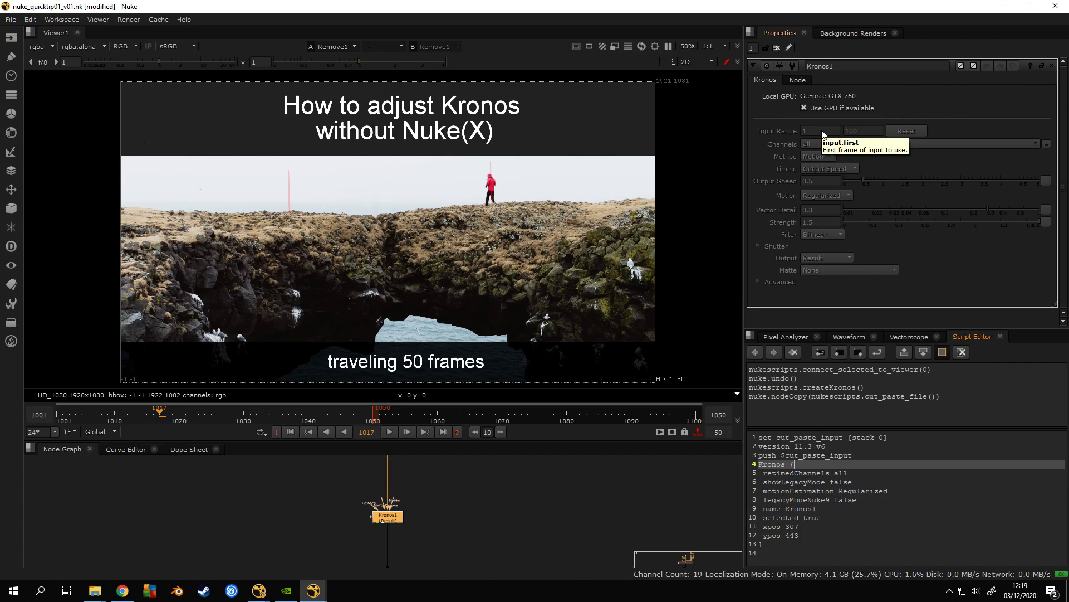
mouse_move(862, 130)
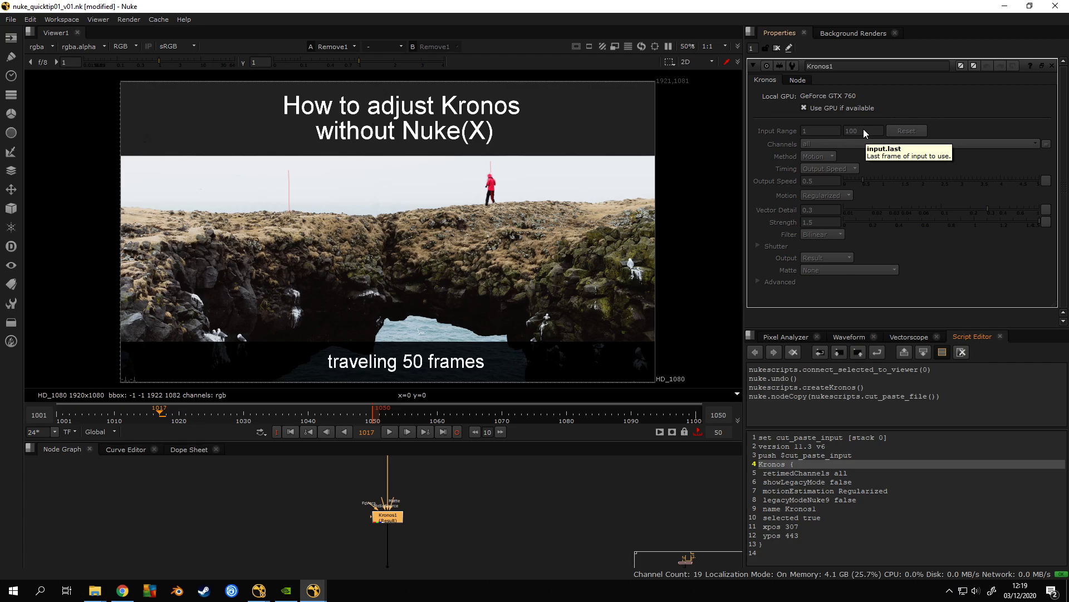
mouse_move(831, 168)
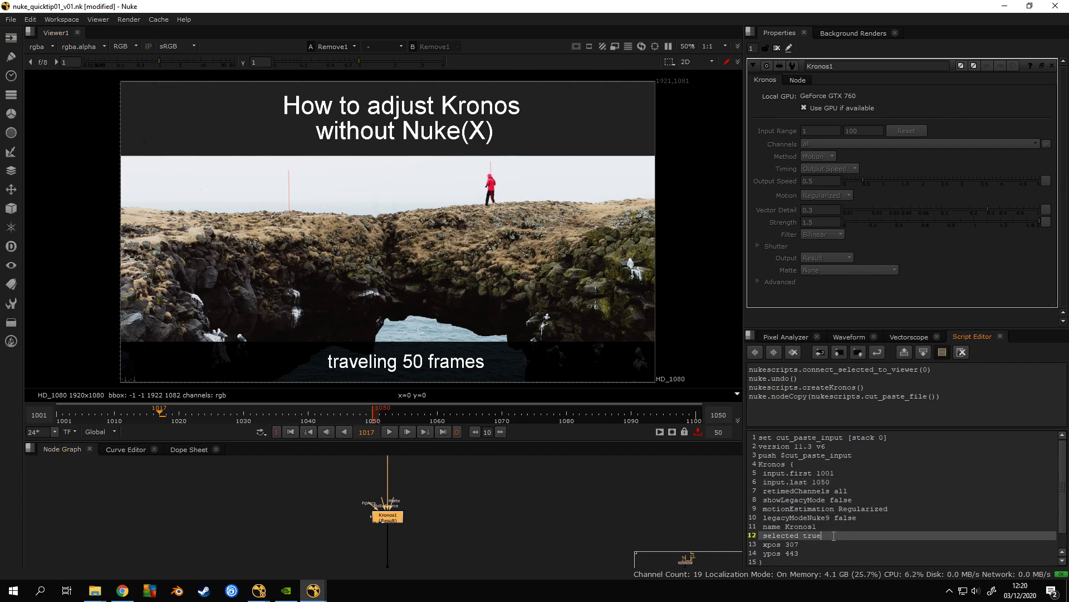
Select the edited Kronos text with input range 1001–1050 to build Kronos2 from it.
key("ctrl+a")
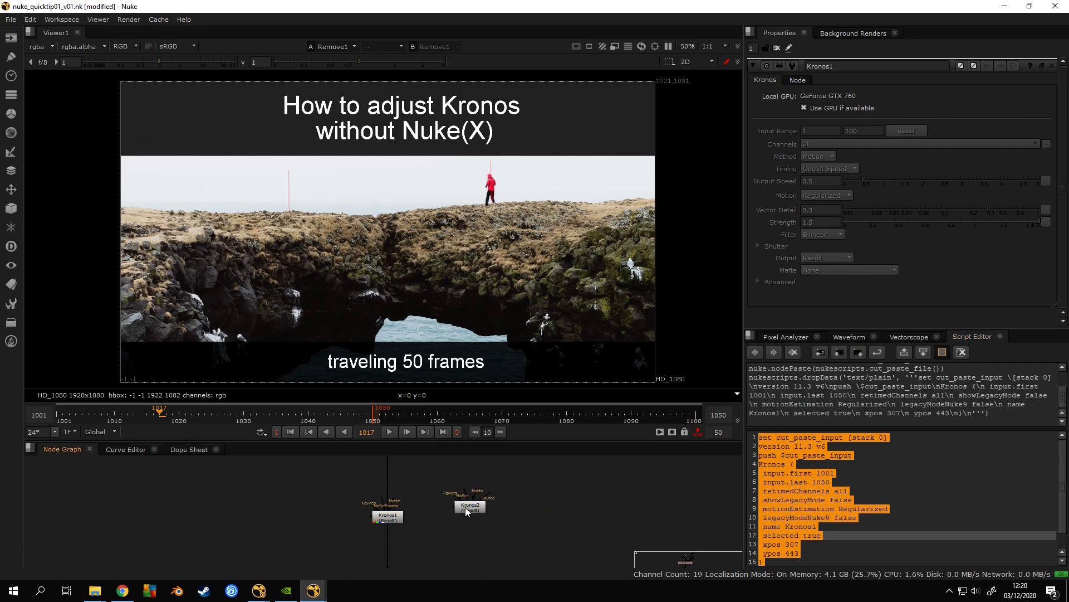
left_click(470, 503)
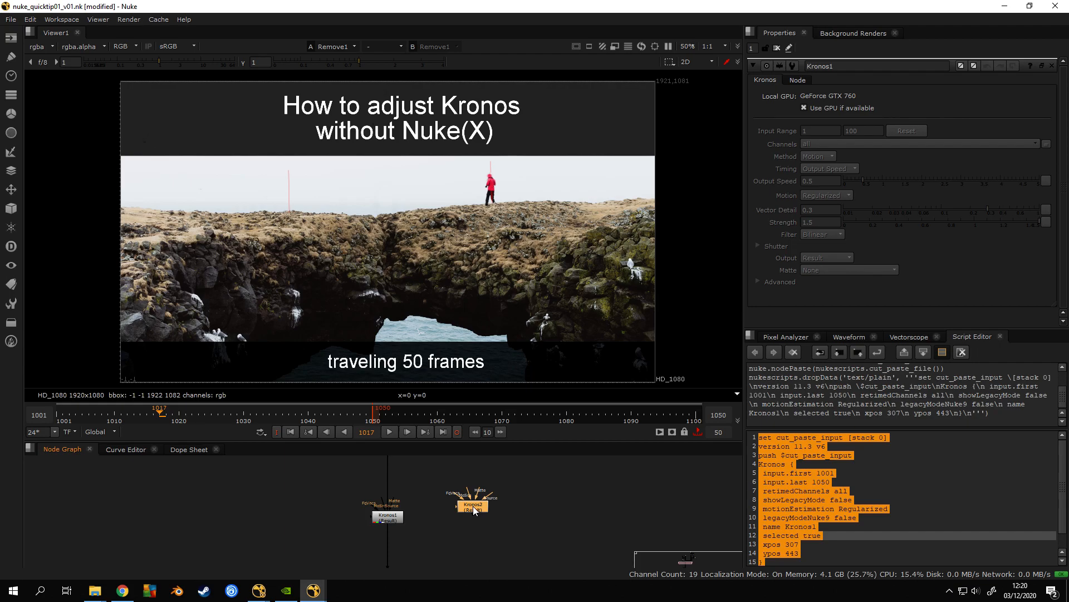
left_click(472, 504)
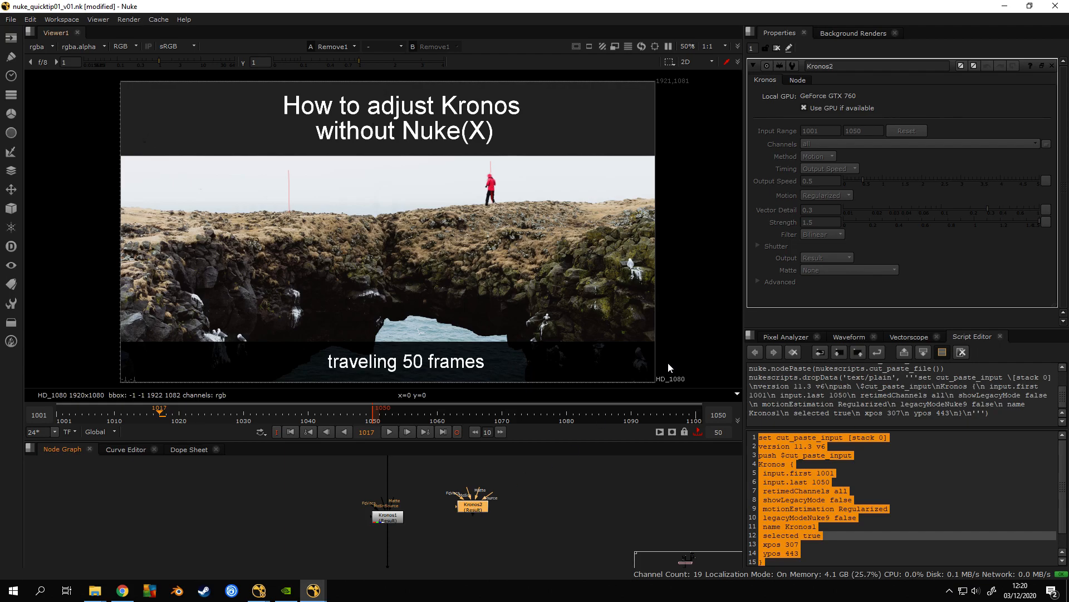
mouse_move(862, 134)
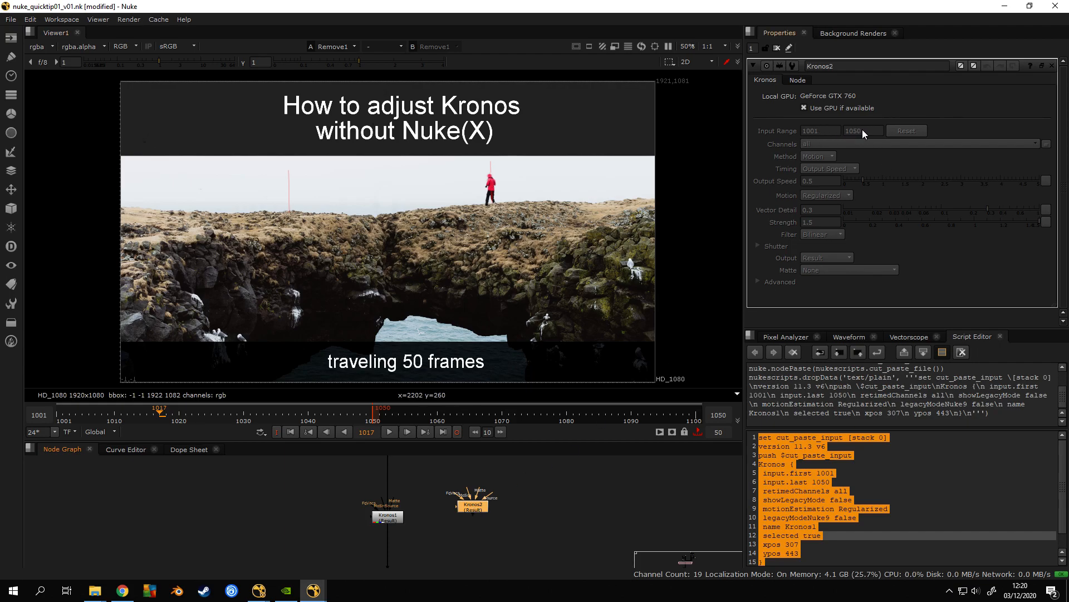
mouse_move(419, 515)
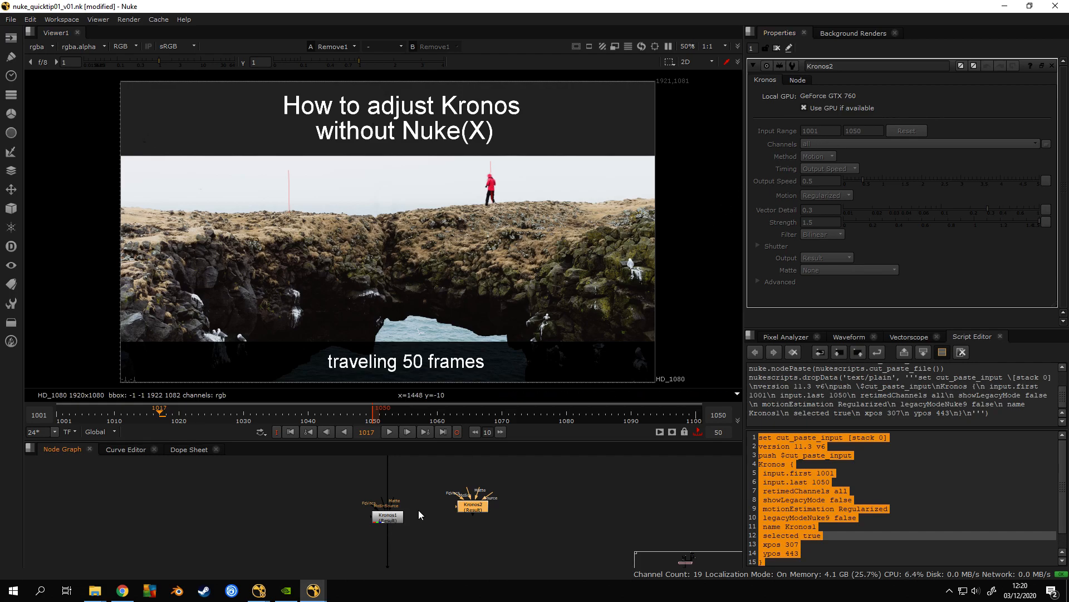
mouse_move(857, 139)
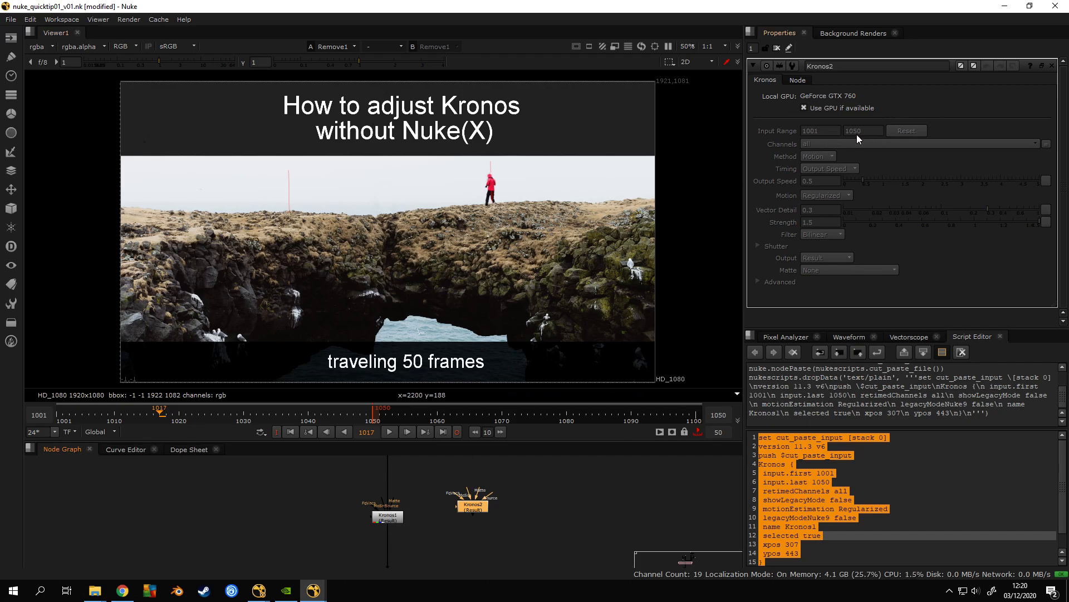
left_click(387, 514)
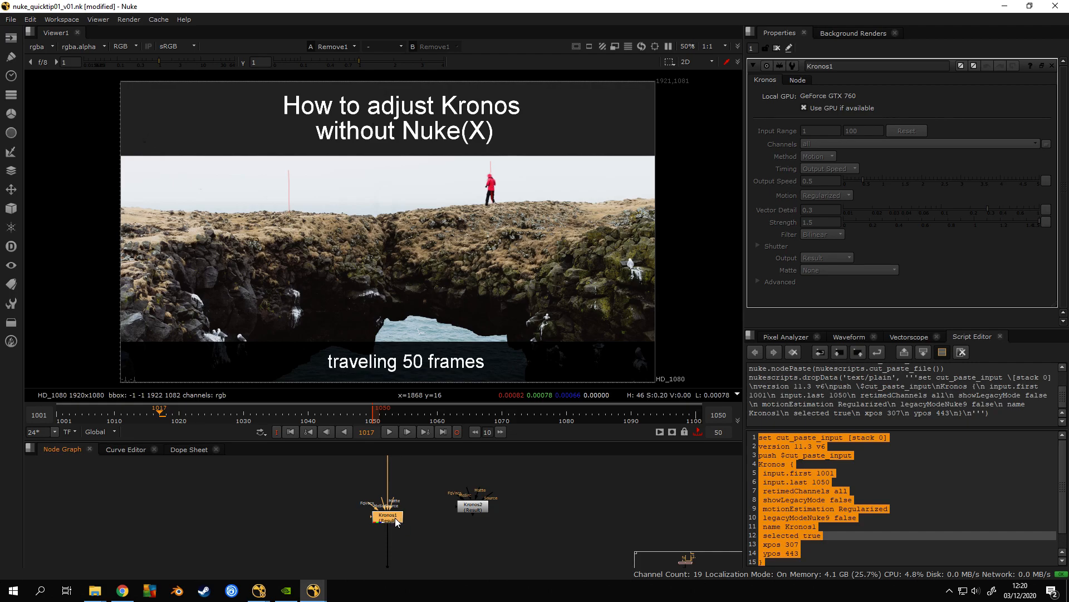
left_click(473, 504)
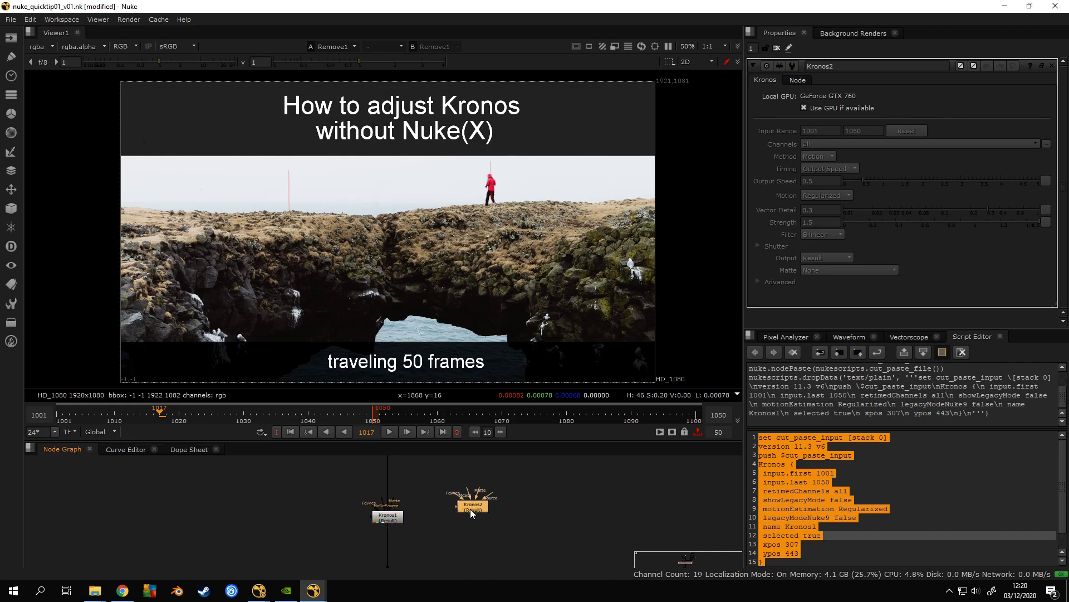
mouse_move(824, 184)
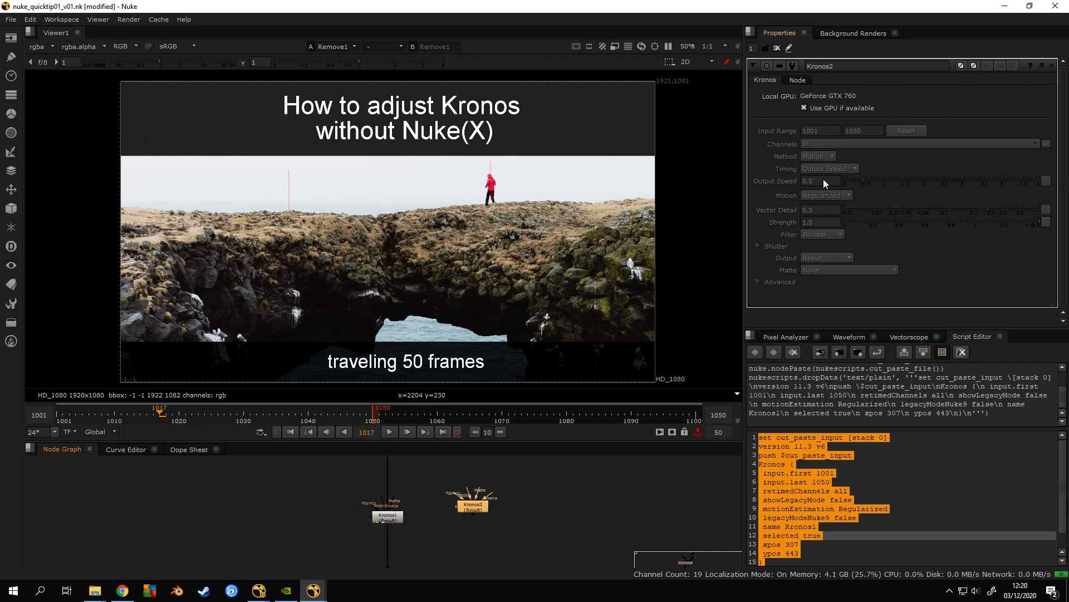
mouse_move(819, 180)
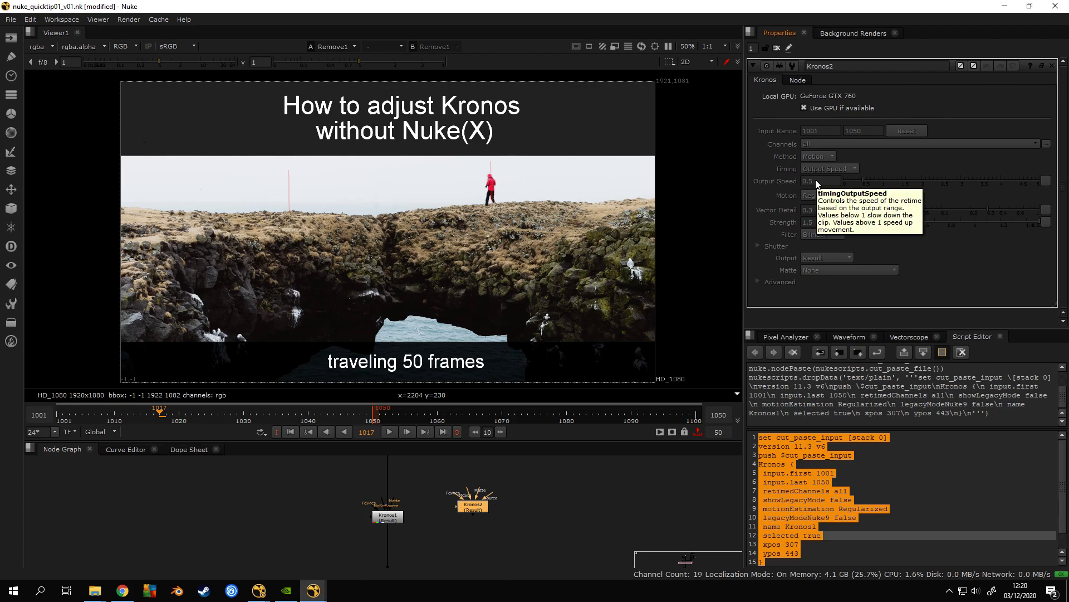
mouse_move(817, 186)
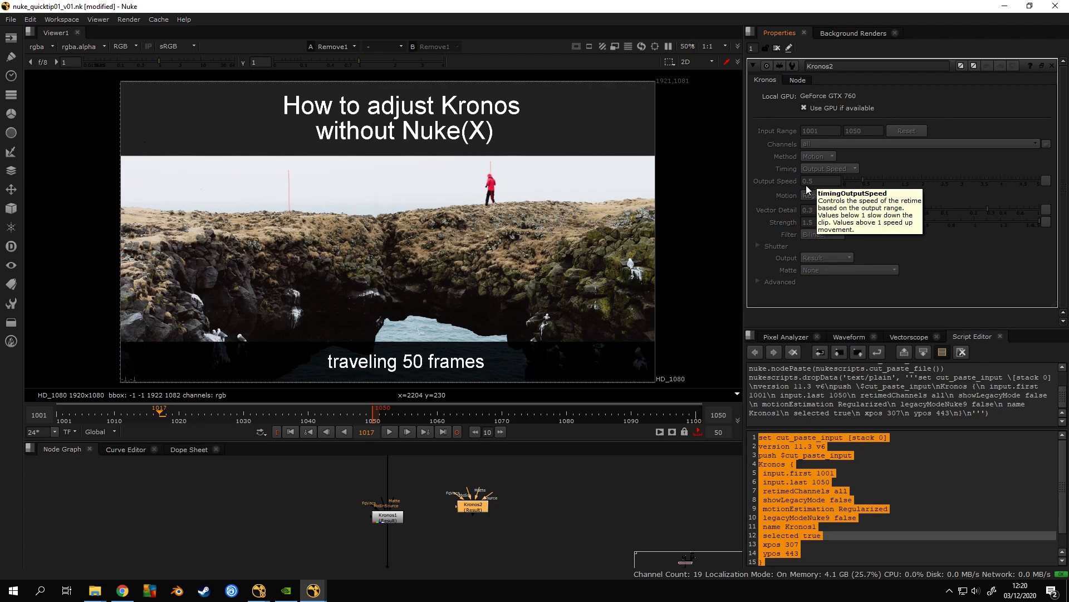
mouse_move(828, 184)
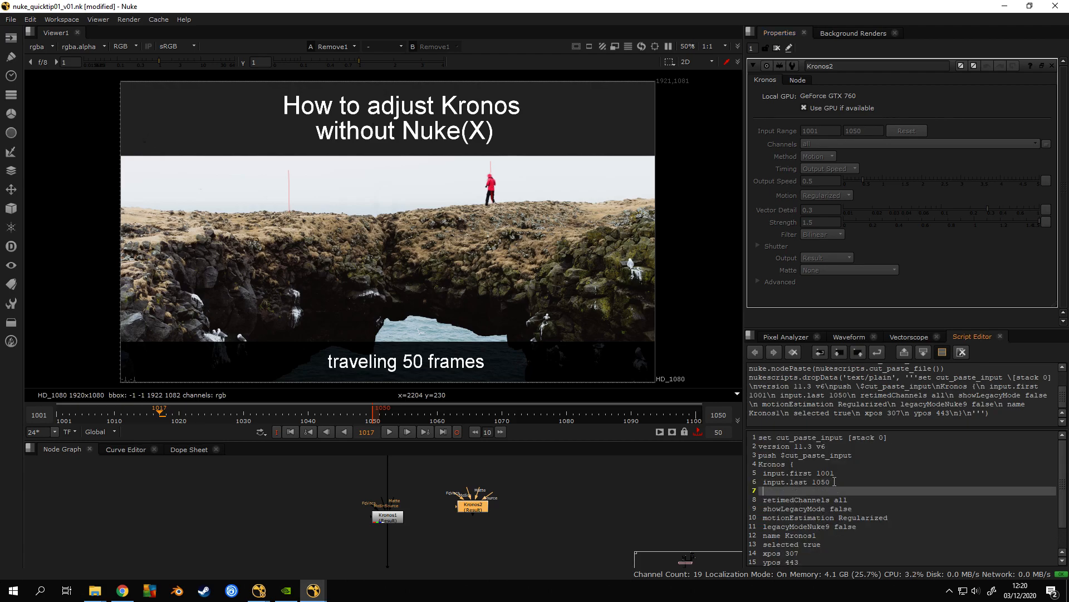
Add a timingOutputSpeed 0.2 line to the Kronos text and paste it as a new node.
type("timingOutputSpeed")
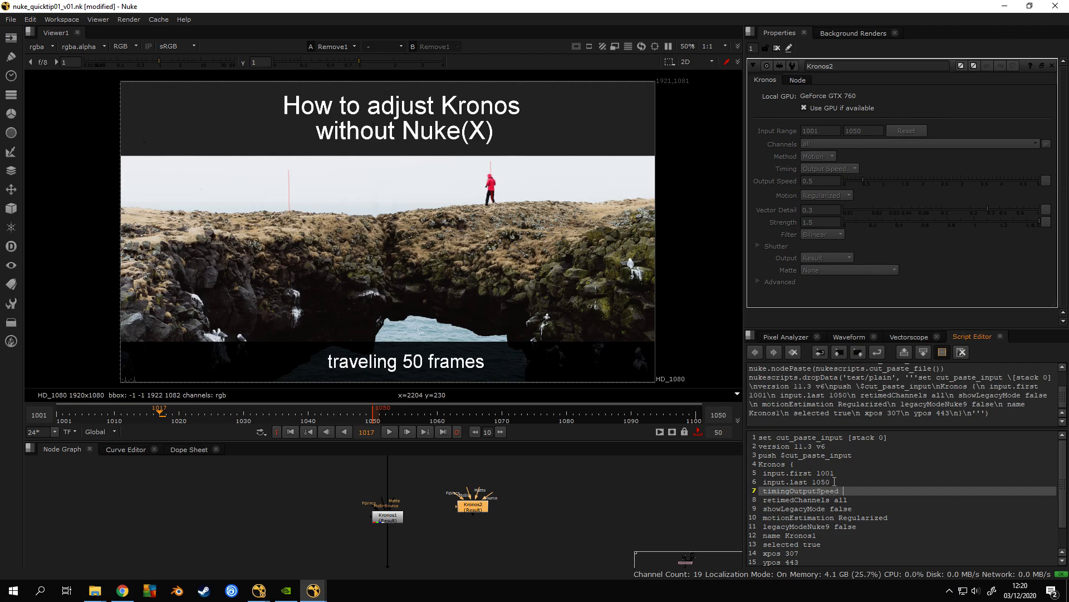
type("0.2")
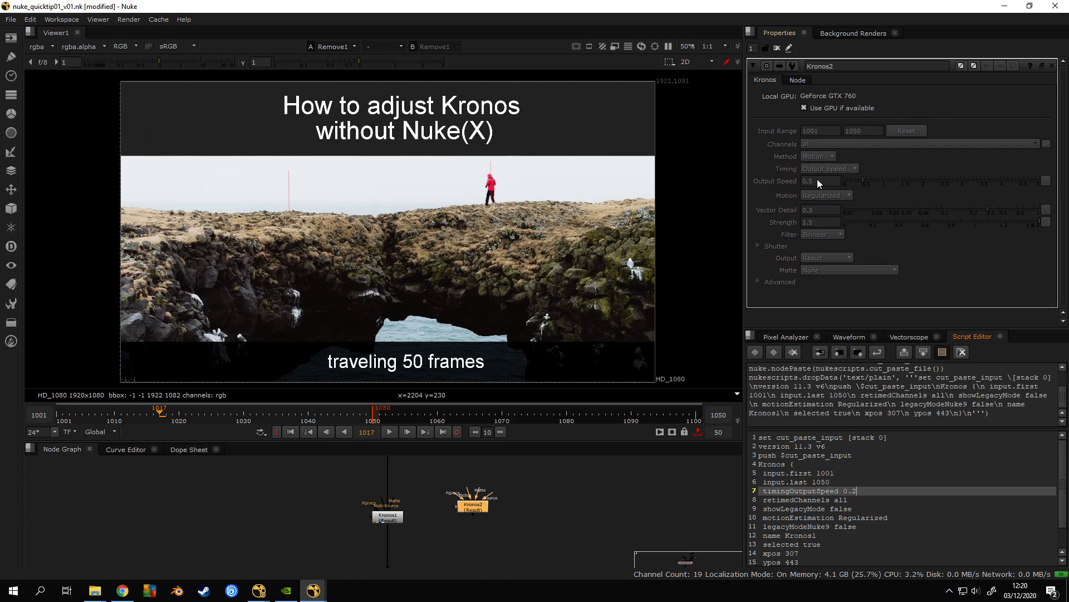
mouse_move(819, 181)
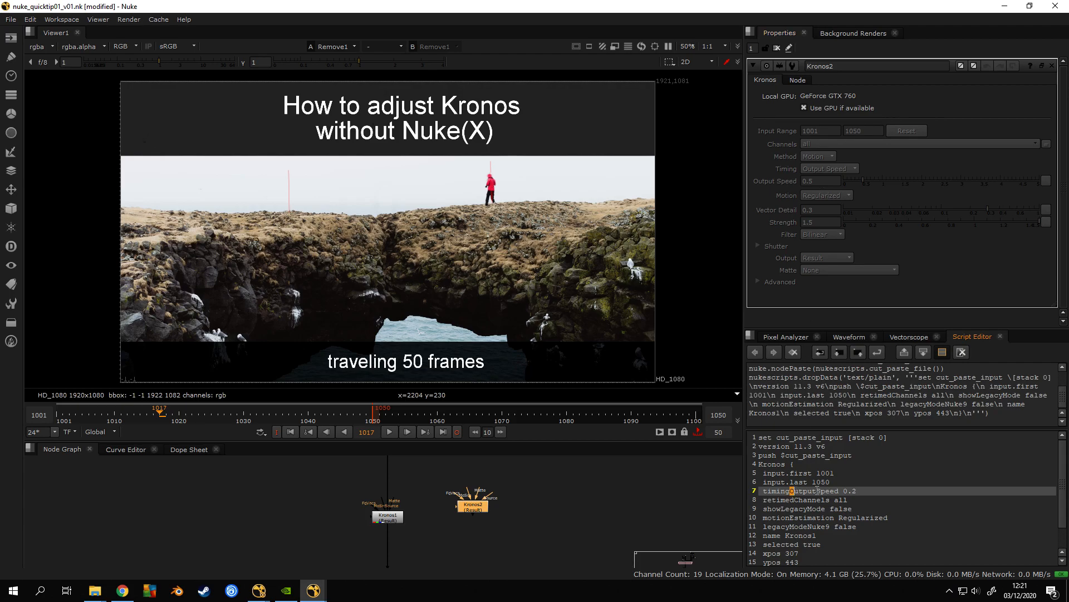
left_click(804, 508)
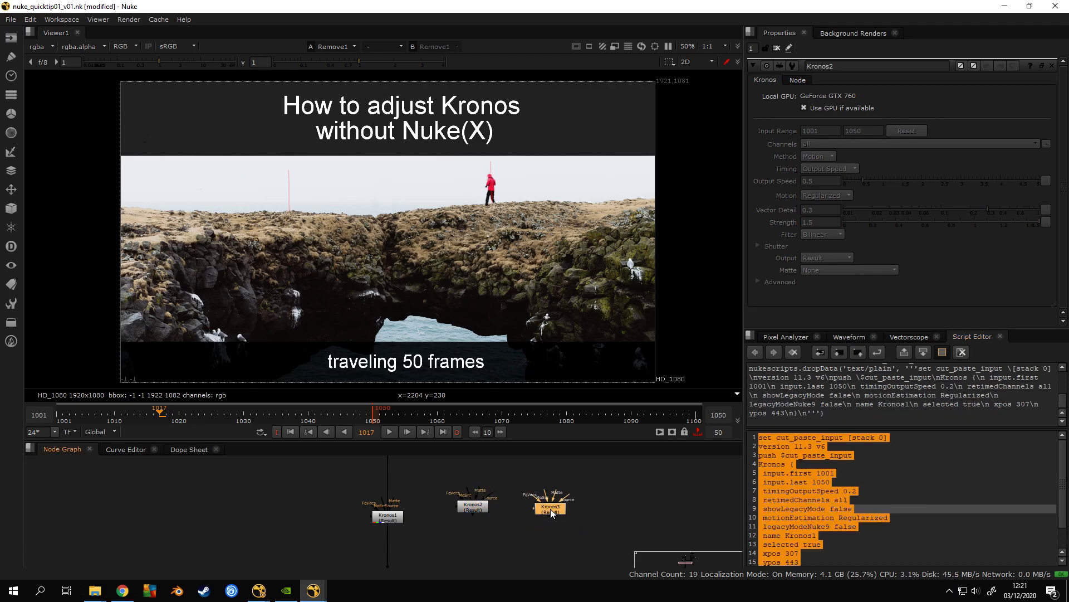
Select the leftmost Kronos node, inspect its settings, and remove the extra node.
left_click(549, 508)
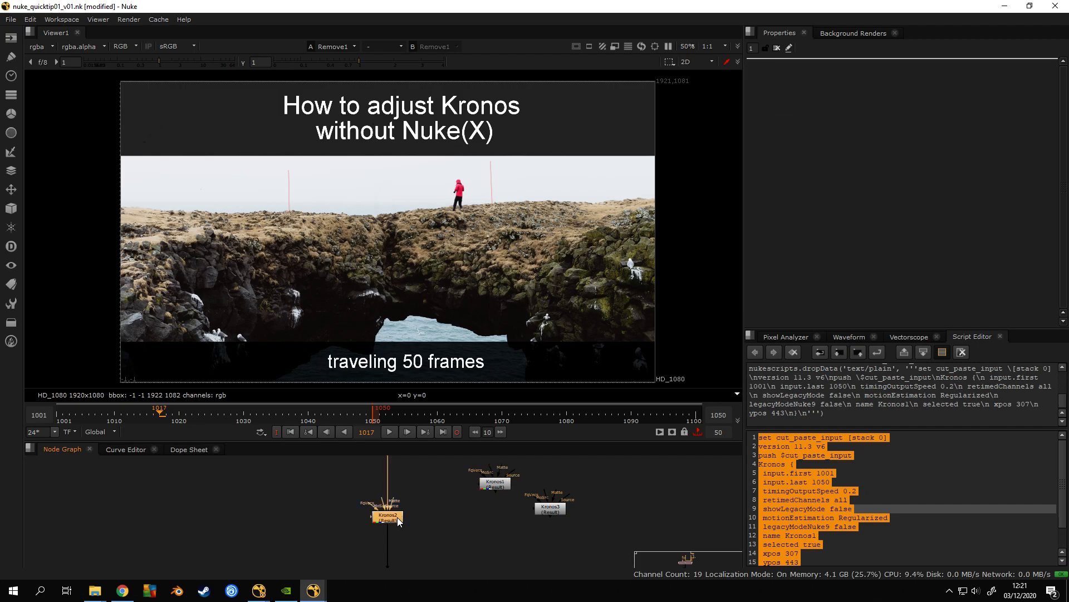
double_click(388, 516)
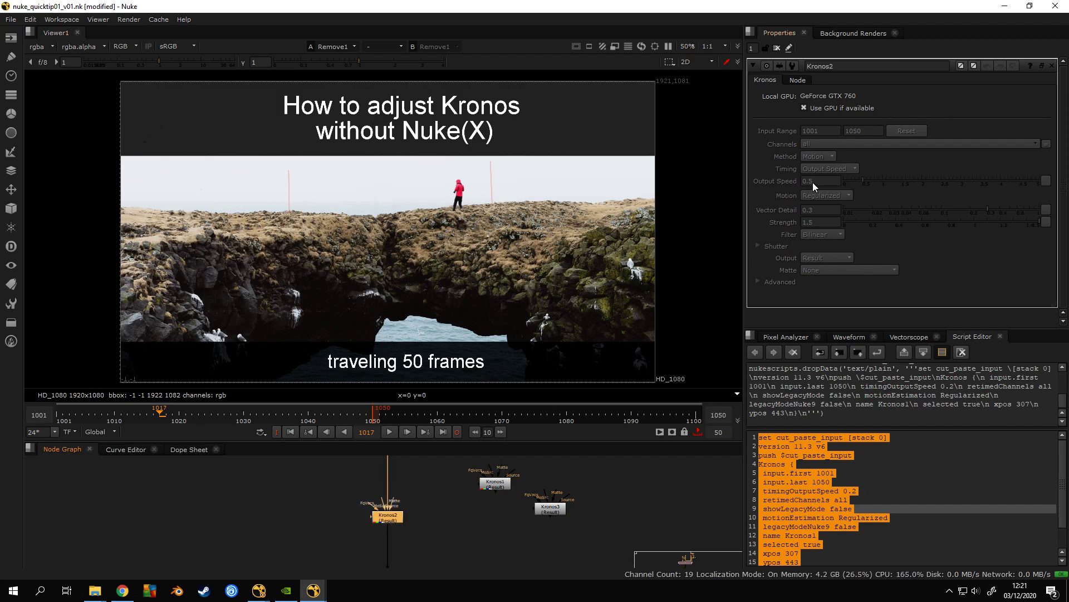
left_click(63, 415)
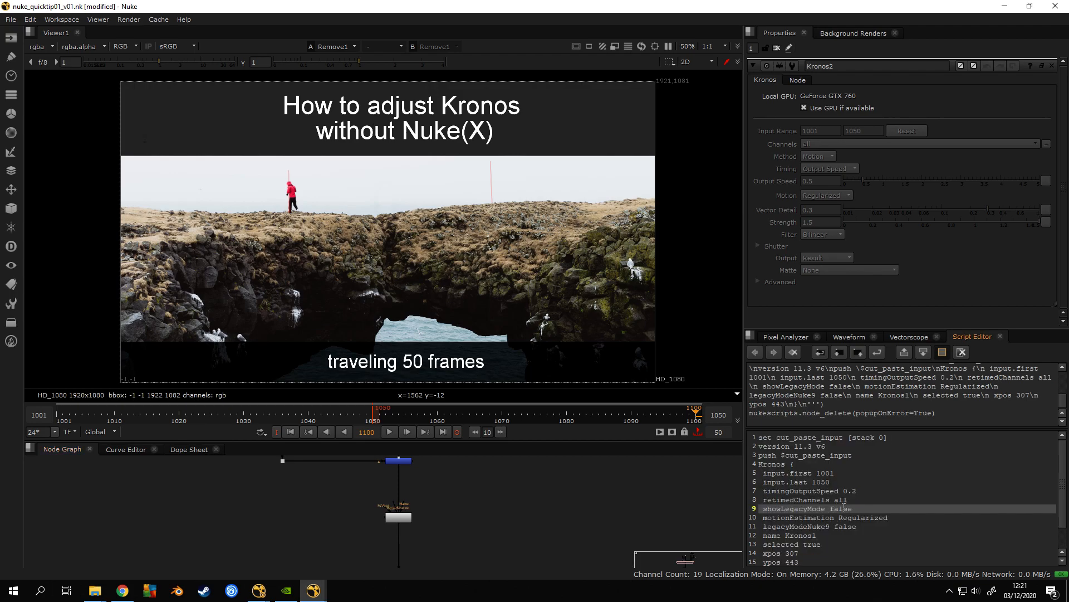
Clear the Script Editor input and output history, leaving Kronos2 selected.
left_click(962, 351)
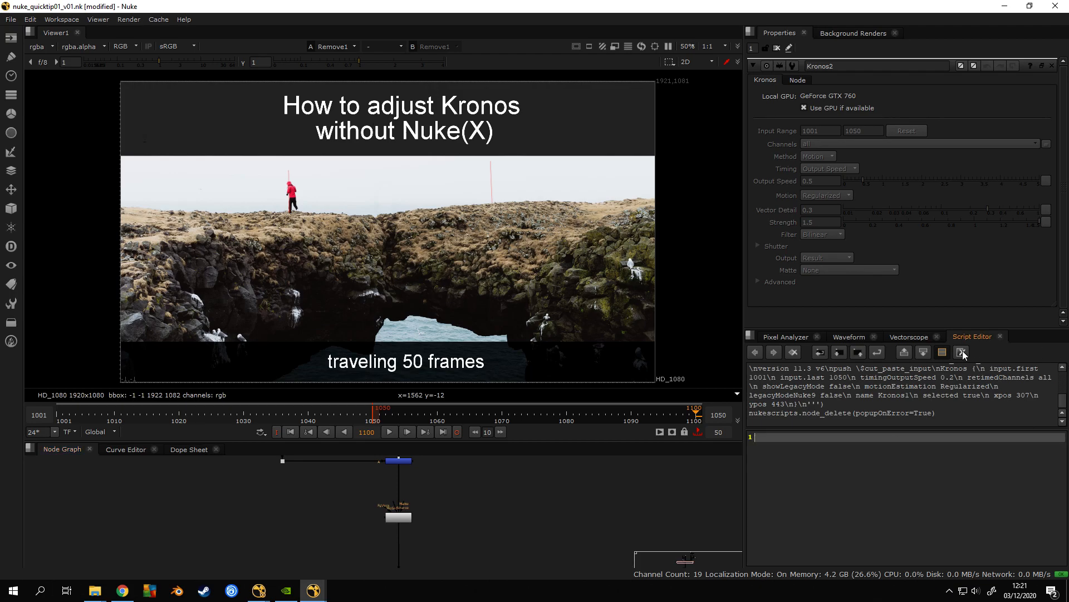
left_click(961, 352)
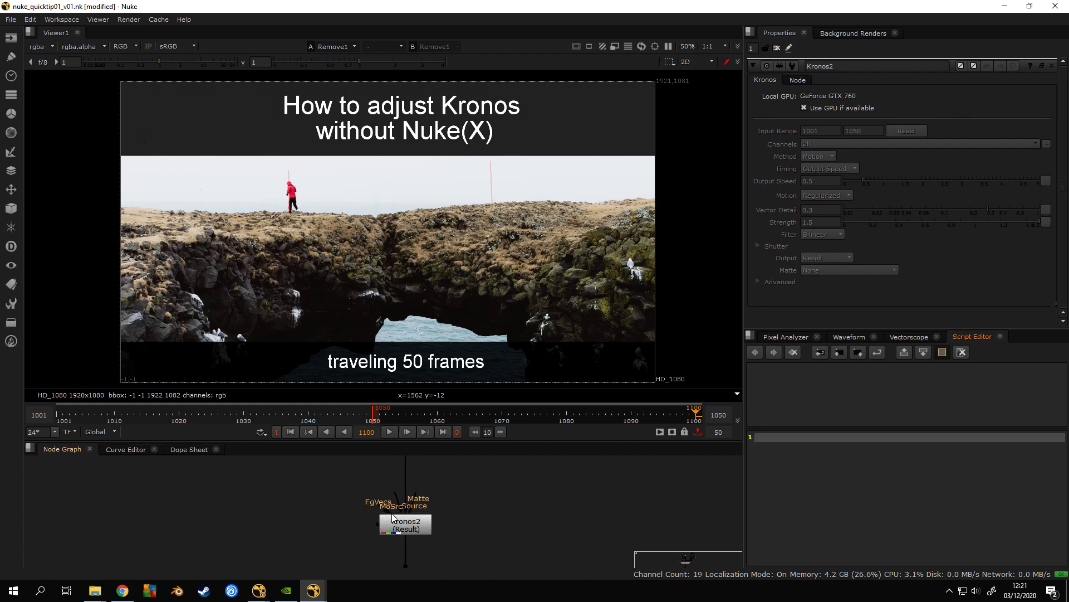
left_click(404, 525)
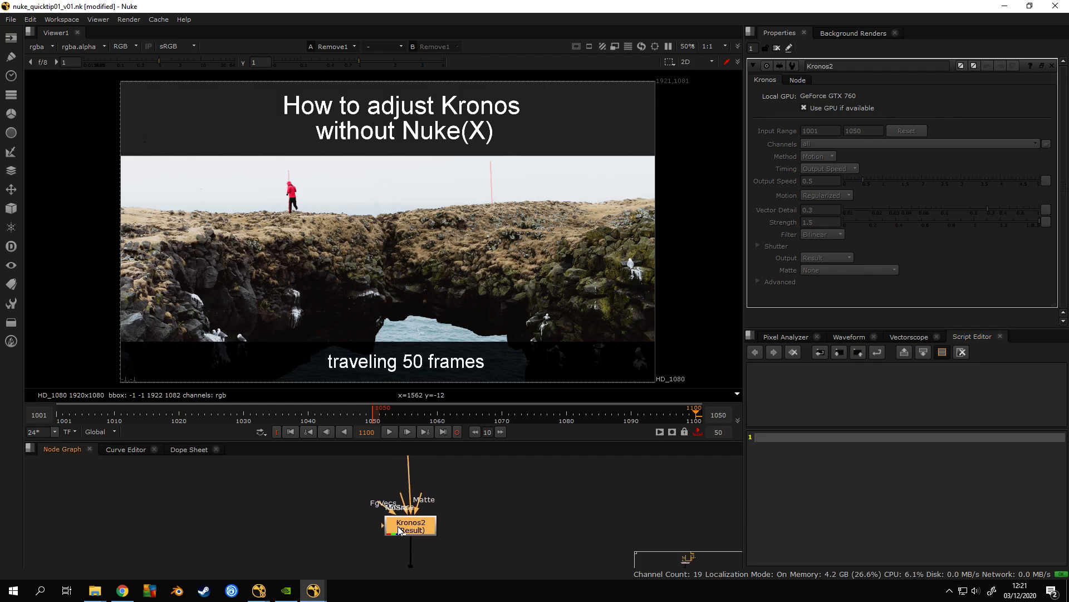